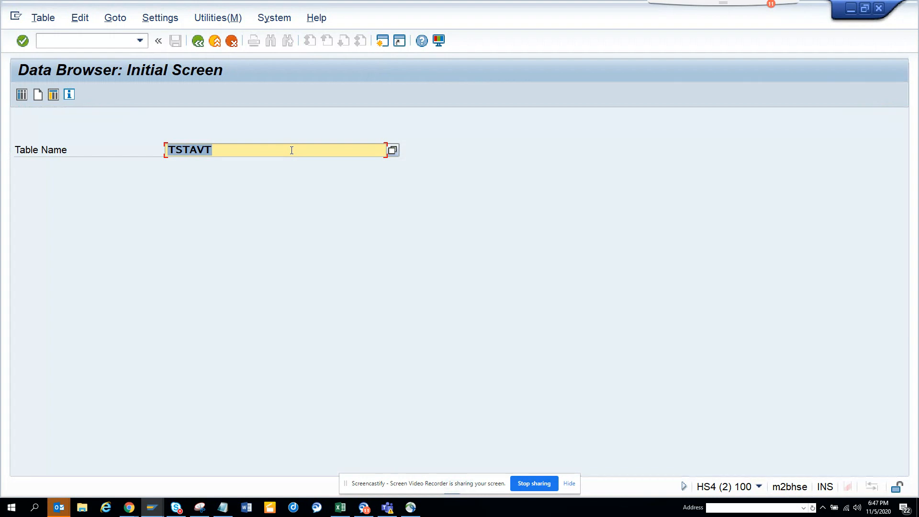
{"action": "mouse_move", "coordinate": [214, 61]}
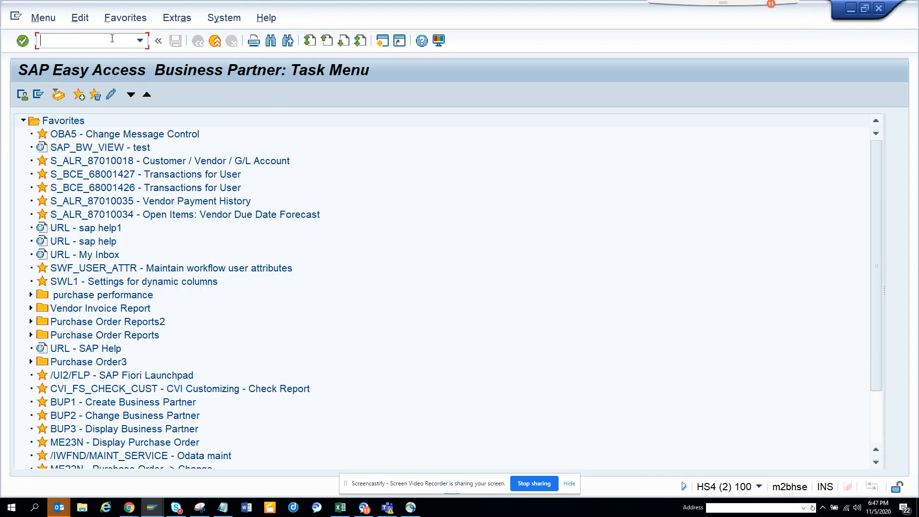
- Run transaction /nse16n to reach the General Table Display for table TSTAVT
{"action": "type", "text": "/nse"}
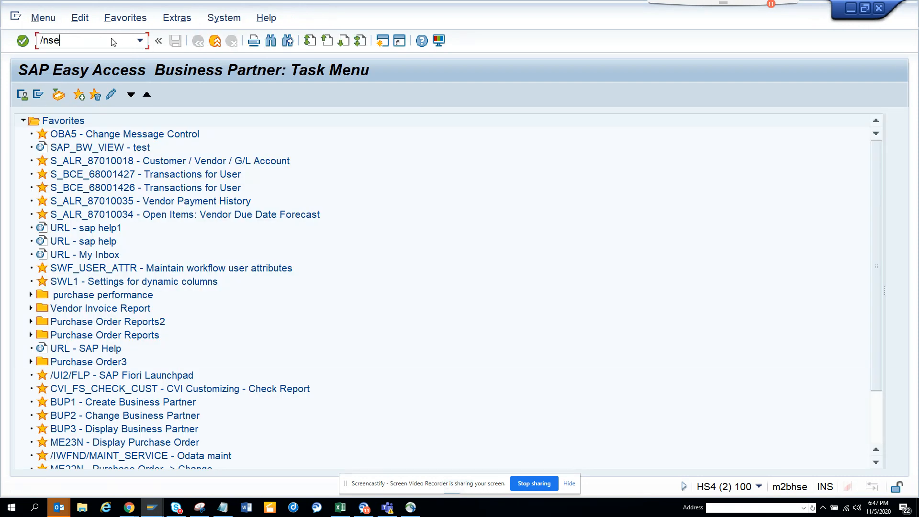
{"action": "type", "text": "16n"}
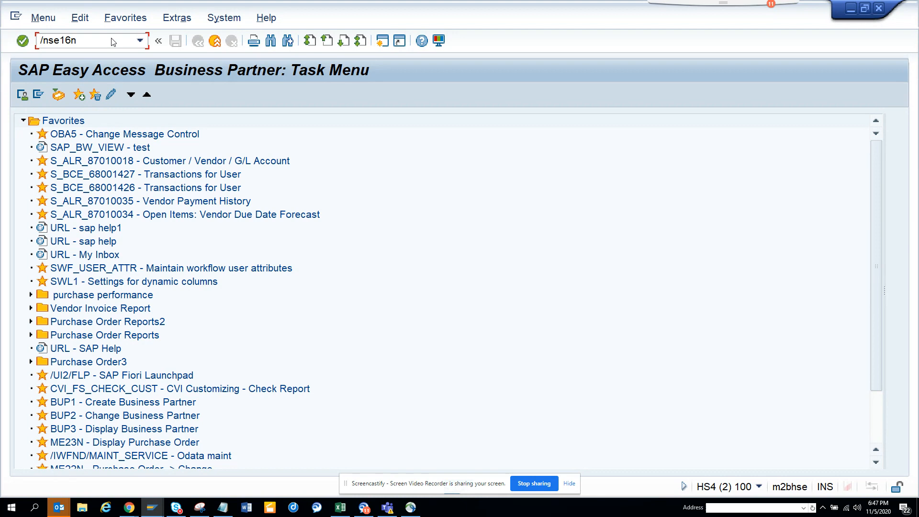
{"action": "left_click", "coordinate": [76, 40]}
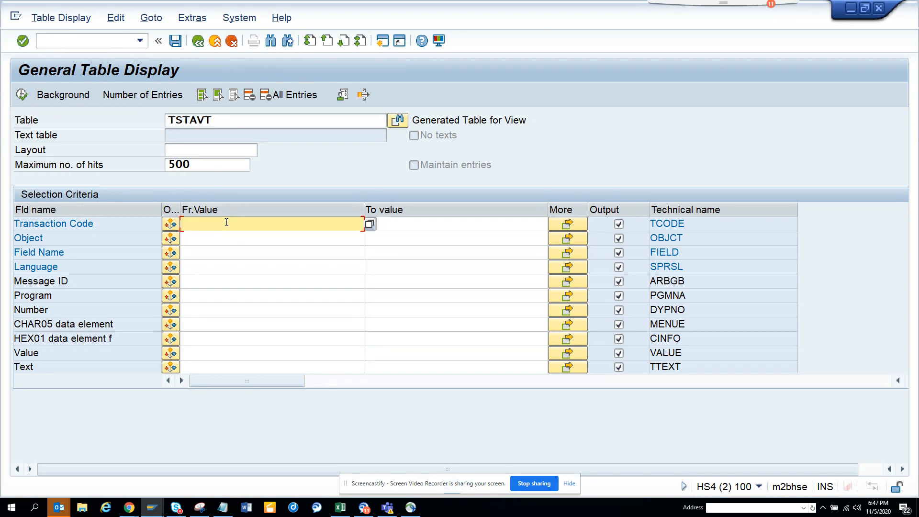
- Enter ME23 as the transaction code and dismiss the 'No values found' error
{"action": "type", "text": "me23"}
{"action": "left_click", "coordinate": [273, 266]}
{"action": "type", "text": "EN"}
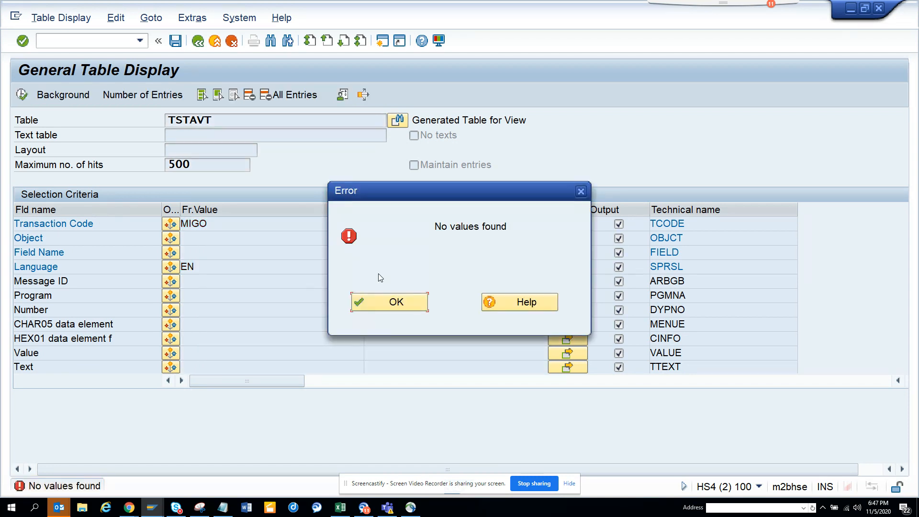
{"action": "left_click", "coordinate": [389, 301]}
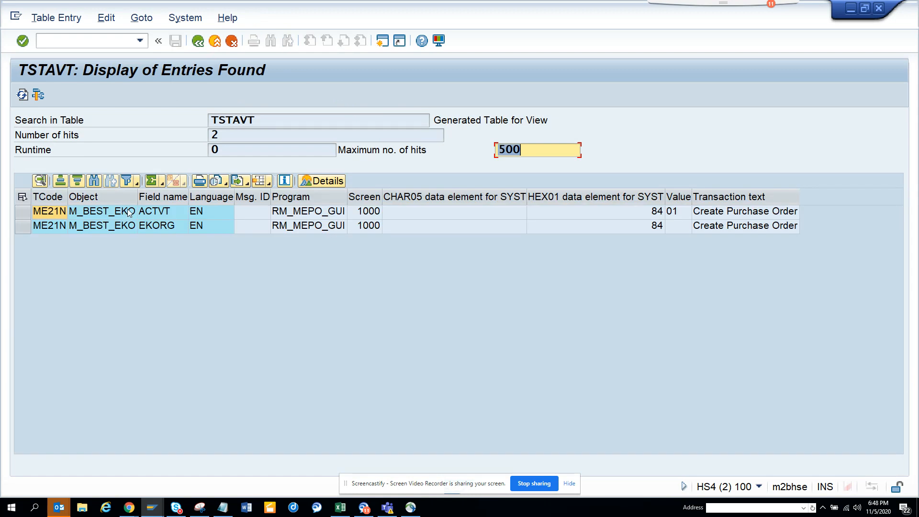
{"action": "mouse_move", "coordinate": [680, 217]}
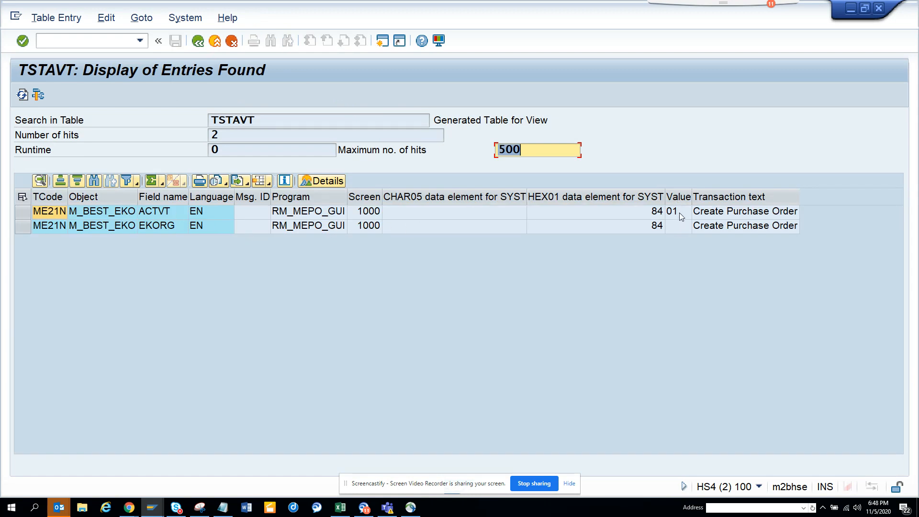
{"action": "mouse_move", "coordinate": [386, 213]}
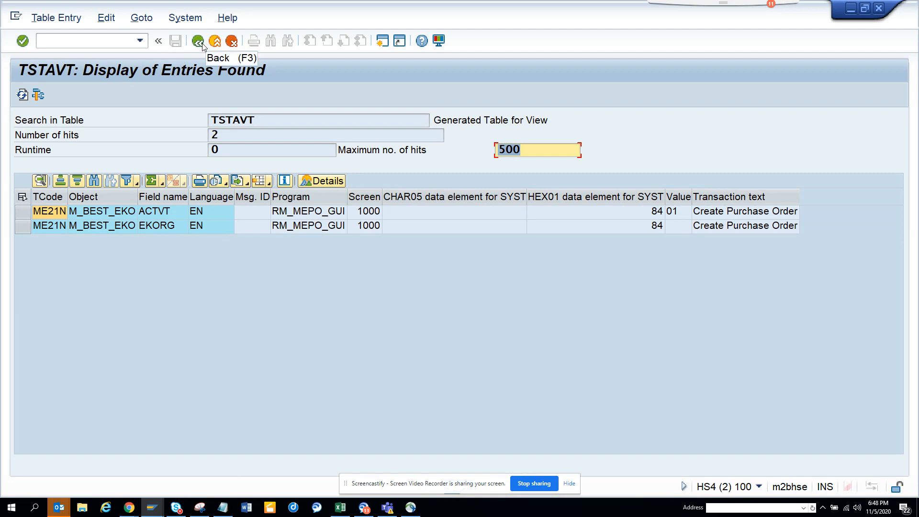
{"action": "mouse_move", "coordinate": [215, 89]}
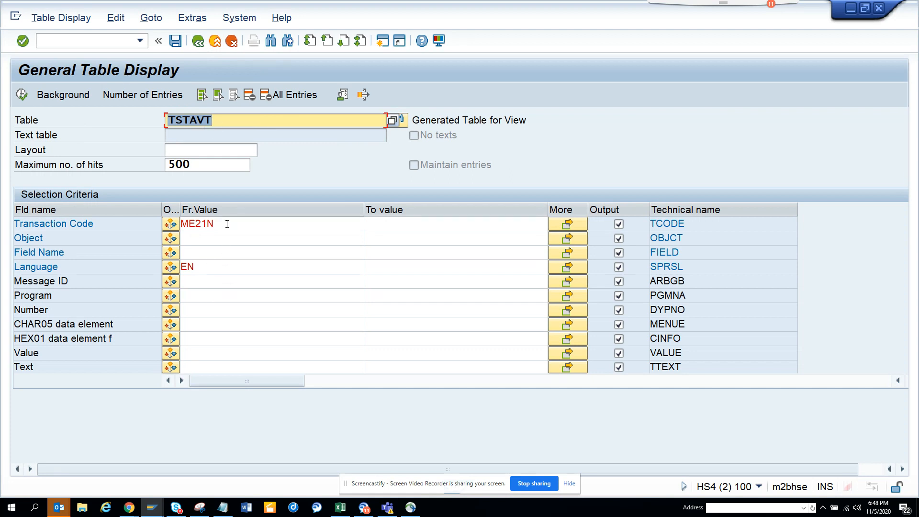
- Replace the Transaction Code criterion ME23 with ME22N
{"action": "type", "text": "ME23"}
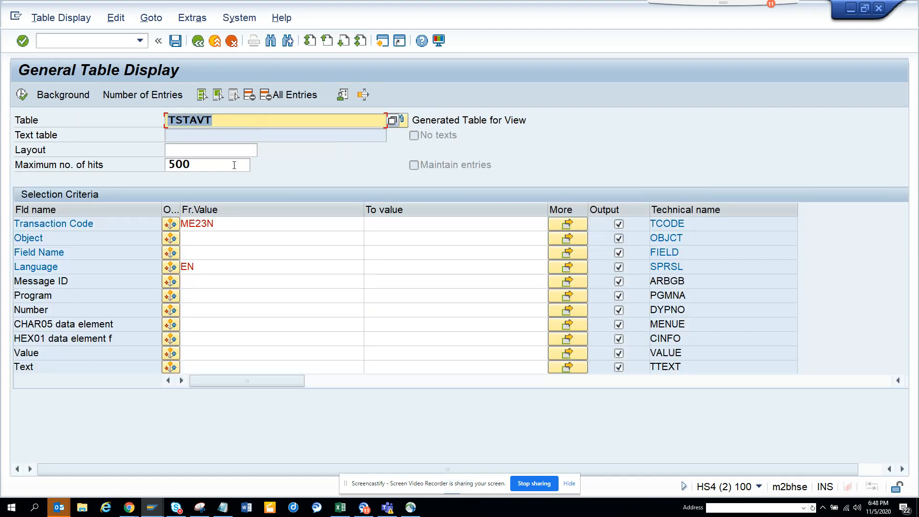
{"action": "left_click", "coordinate": [259, 224]}
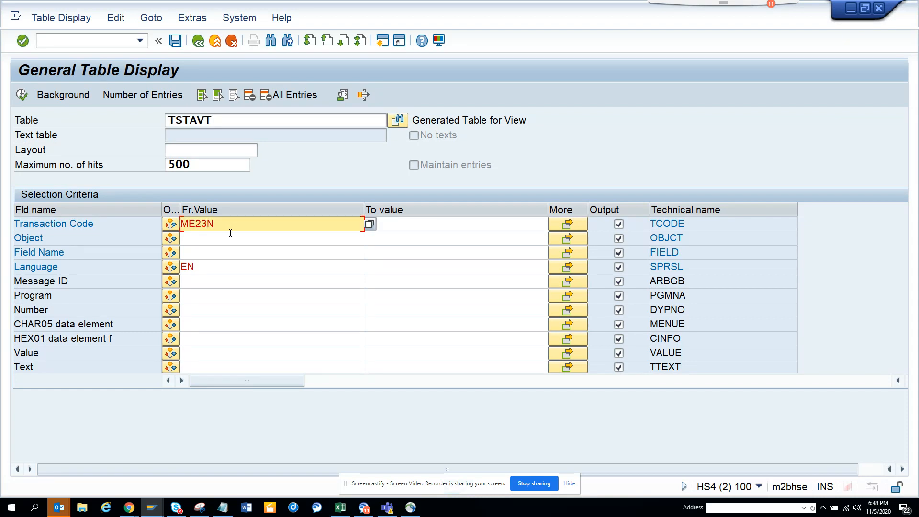
{"action": "type", "text": "ME22N"}
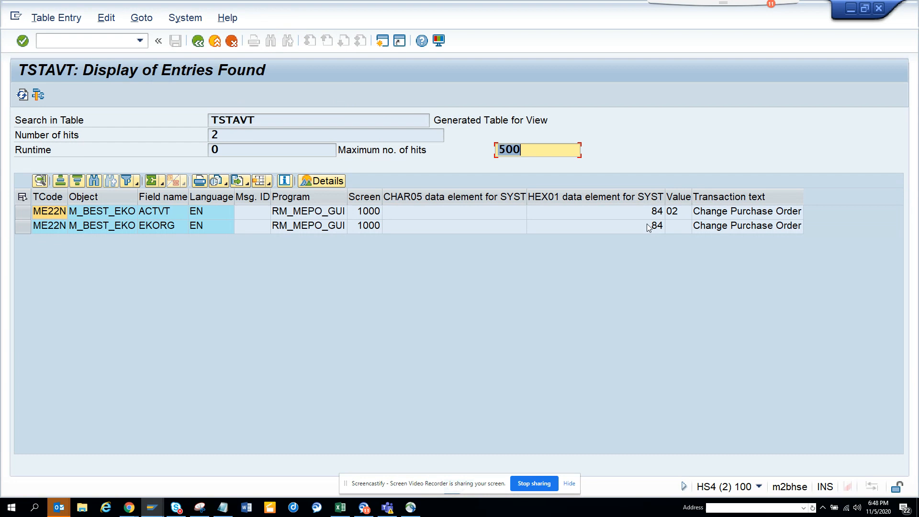
{"action": "mouse_move", "coordinate": [675, 219]}
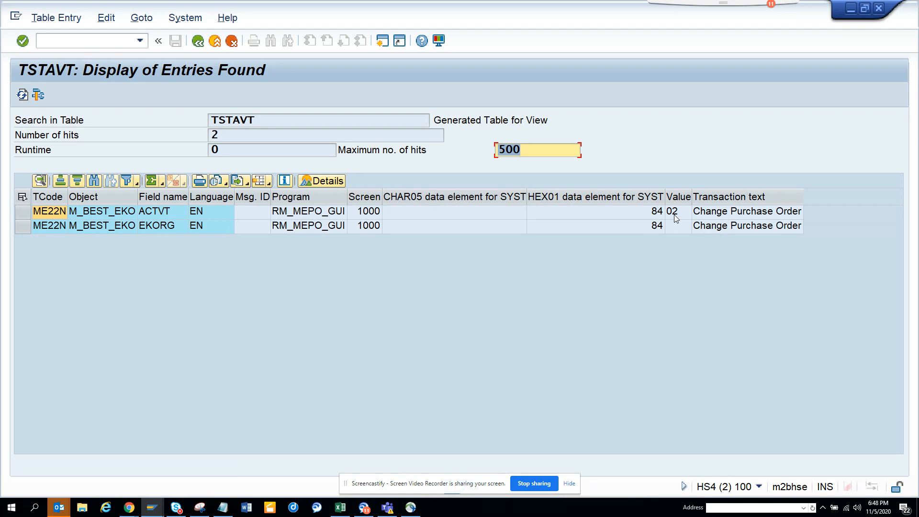
{"action": "mouse_move", "coordinate": [185, 18]}
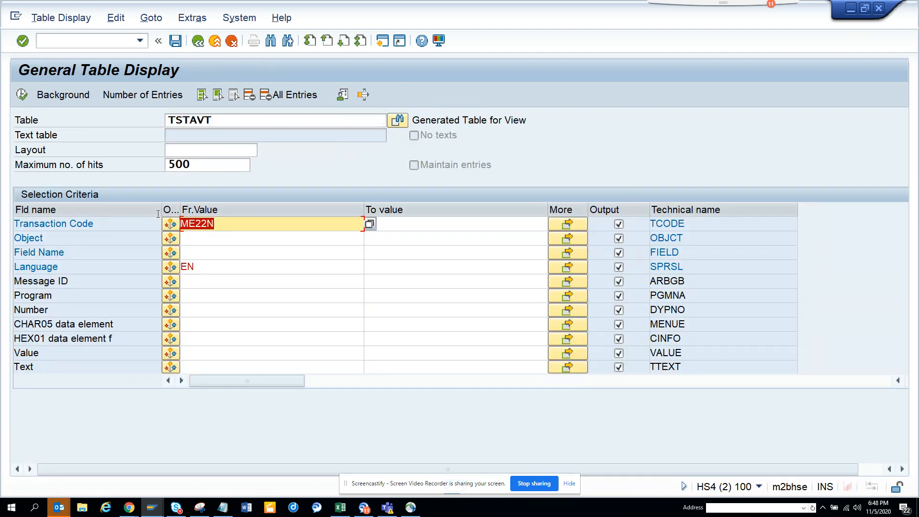
- Query TSTAVT for transaction codes FB01 and FB03, then start entering VA01
{"action": "type", "text": "fb"}
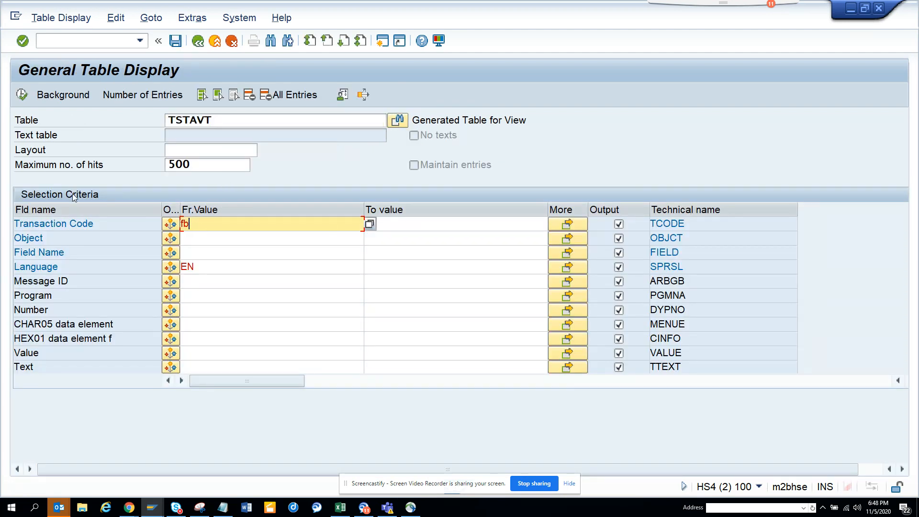
{"action": "type", "text": "01"}
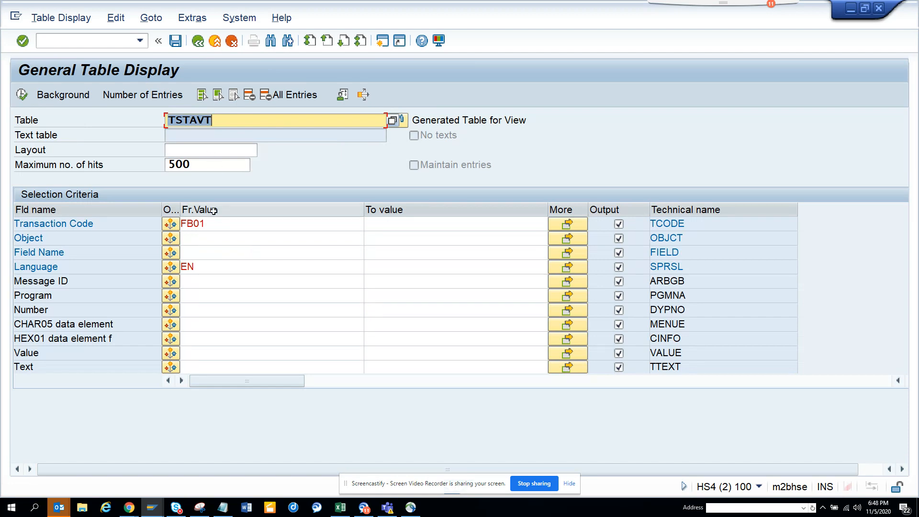
{"action": "type", "text": "FB03"}
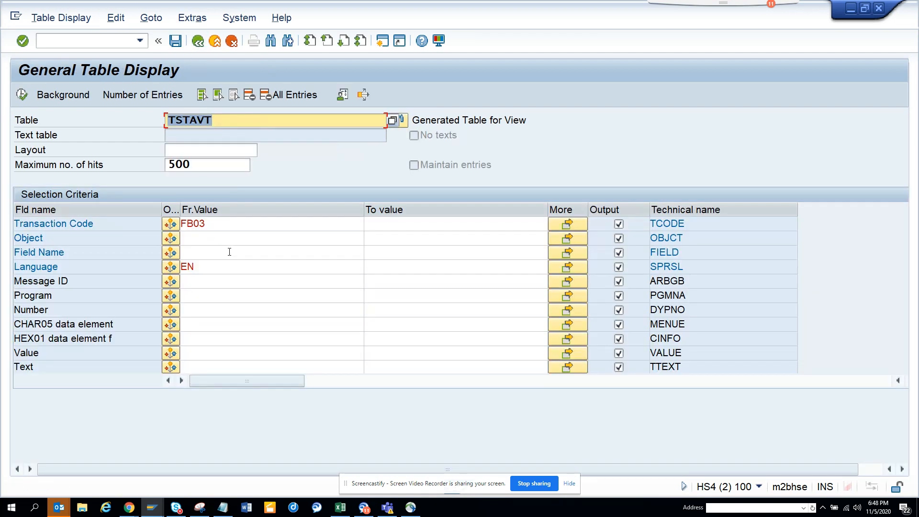
{"action": "type", "text": "va01"}
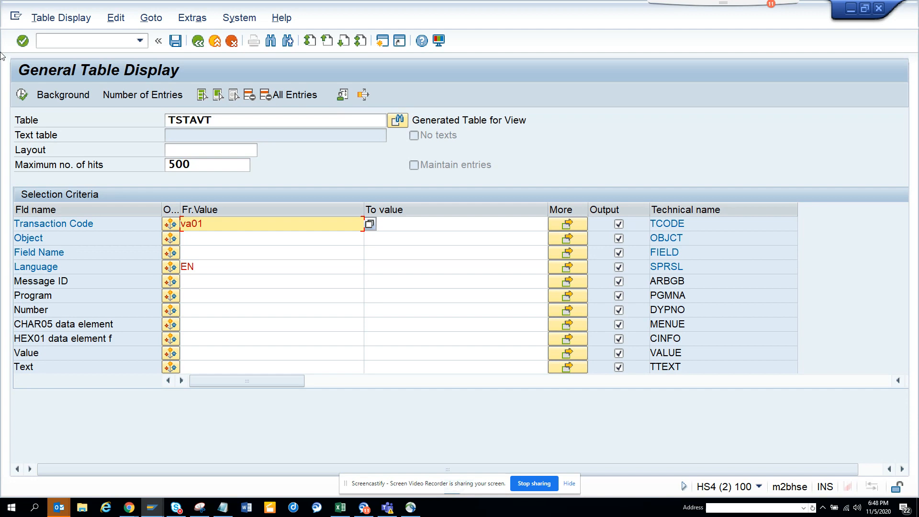
- Run the VA01 and VA03 queries, dismissing both 'No values found' errors
{"action": "left_click", "coordinate": [21, 40]}
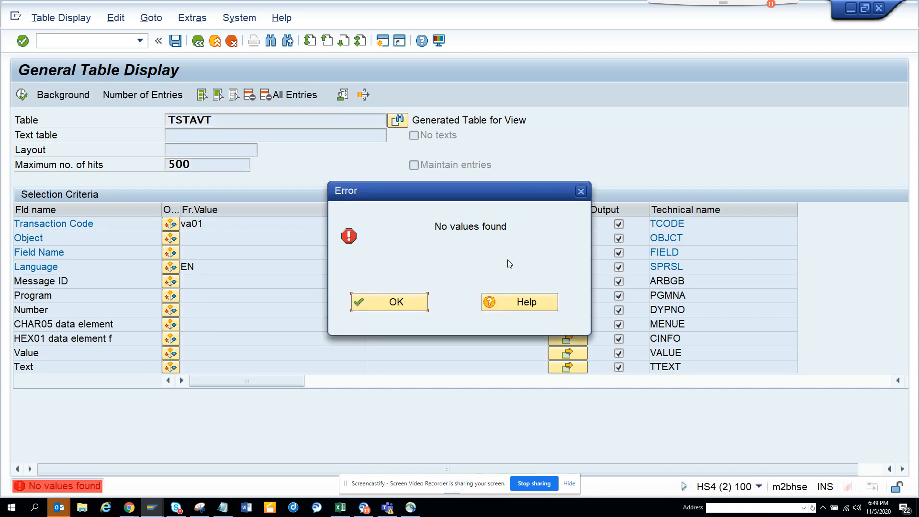
{"action": "left_click", "coordinate": [389, 301]}
{"action": "type", "text": "VA03"}
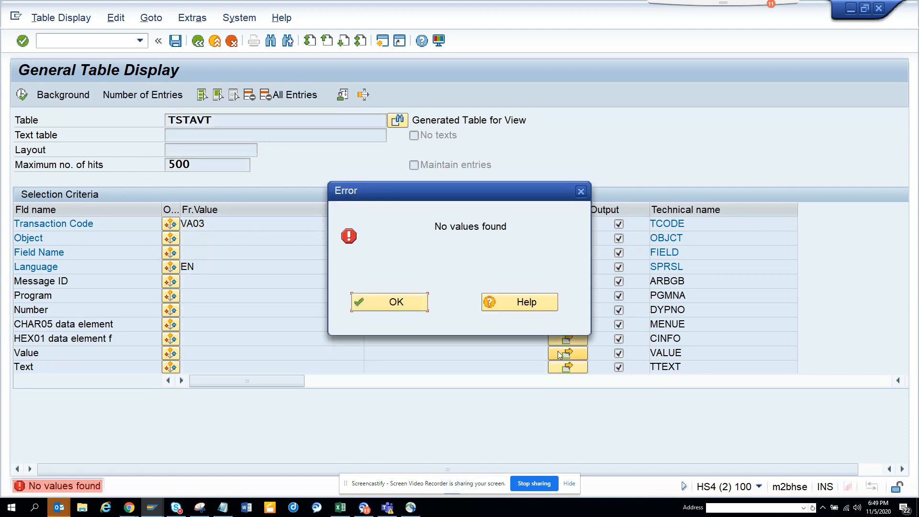
{"action": "left_click", "coordinate": [388, 301]}
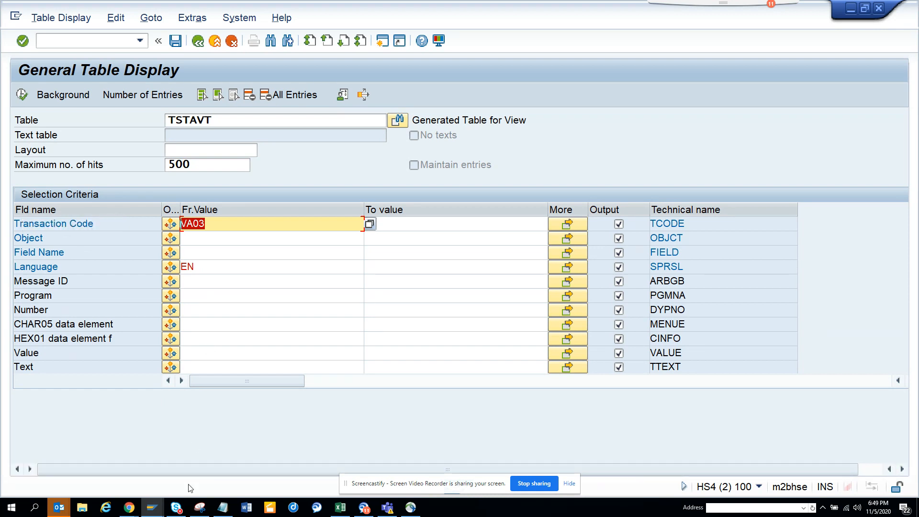
{"action": "mouse_move", "coordinate": [370, 456]}
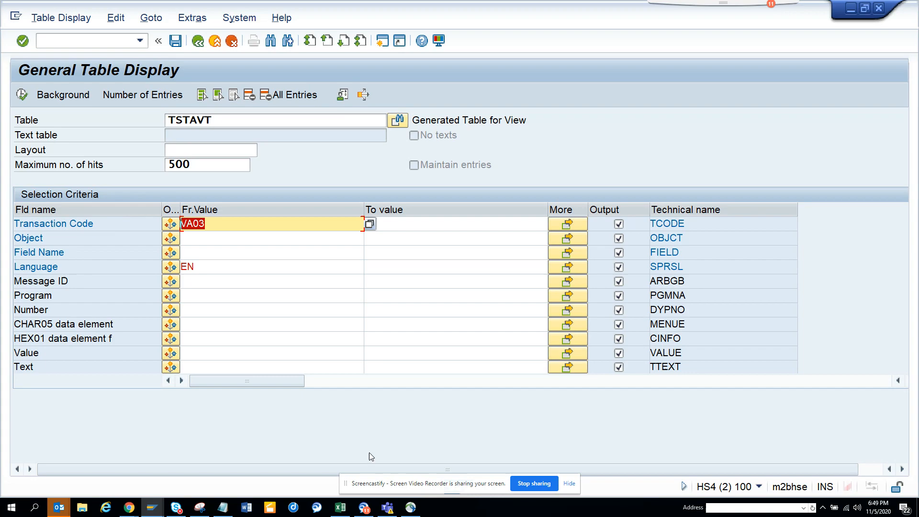
{"action": "mouse_move", "coordinate": [530, 483]}
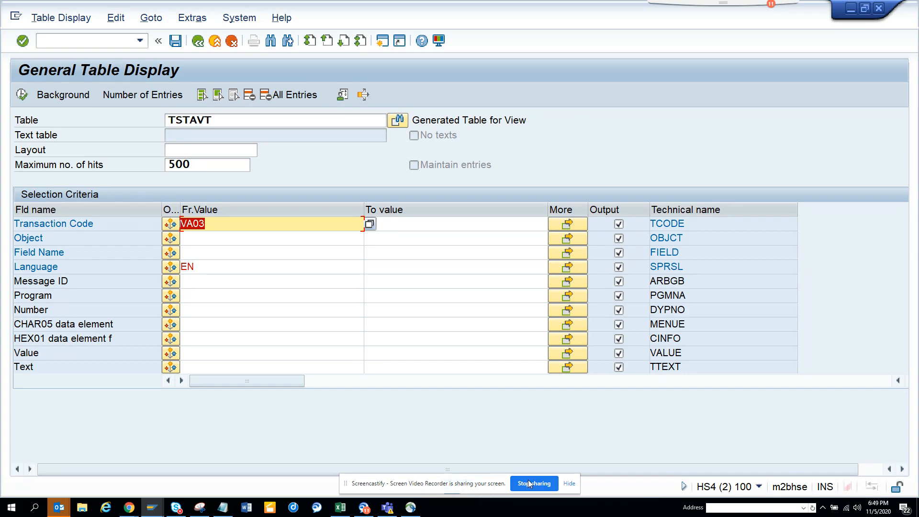